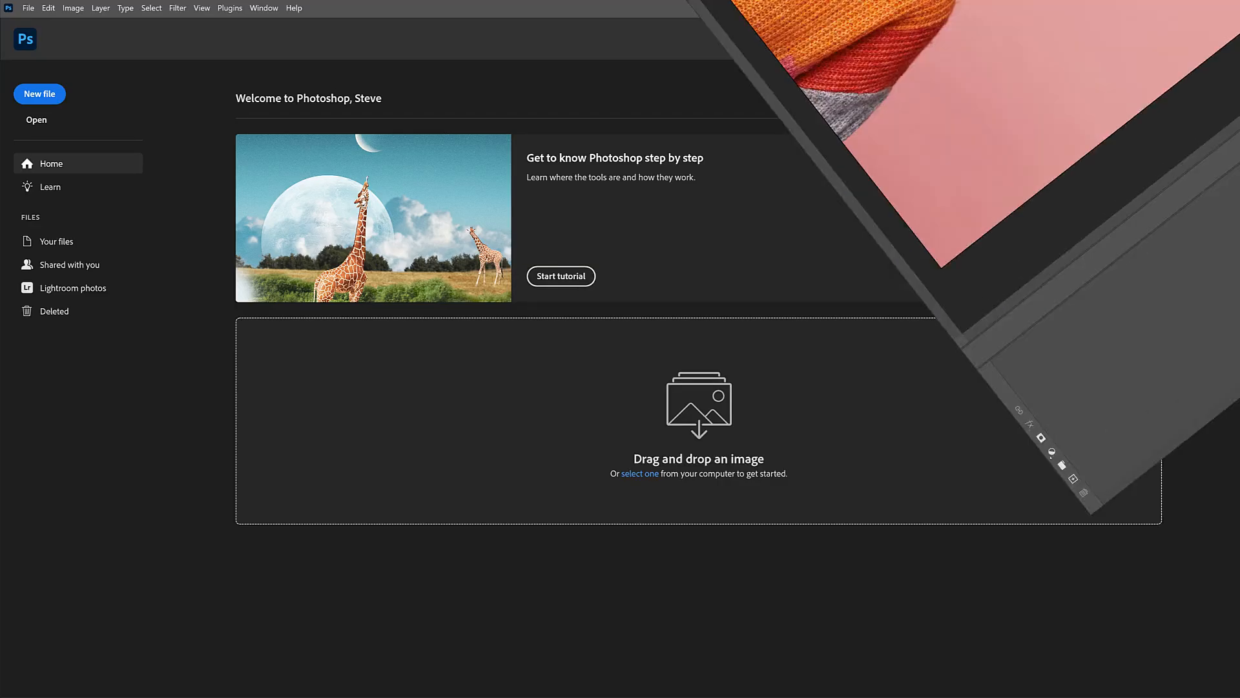
# Step: Start the Open file dialog, then cancel it, leaving the Photos folder showing
pyautogui.click(640, 473)
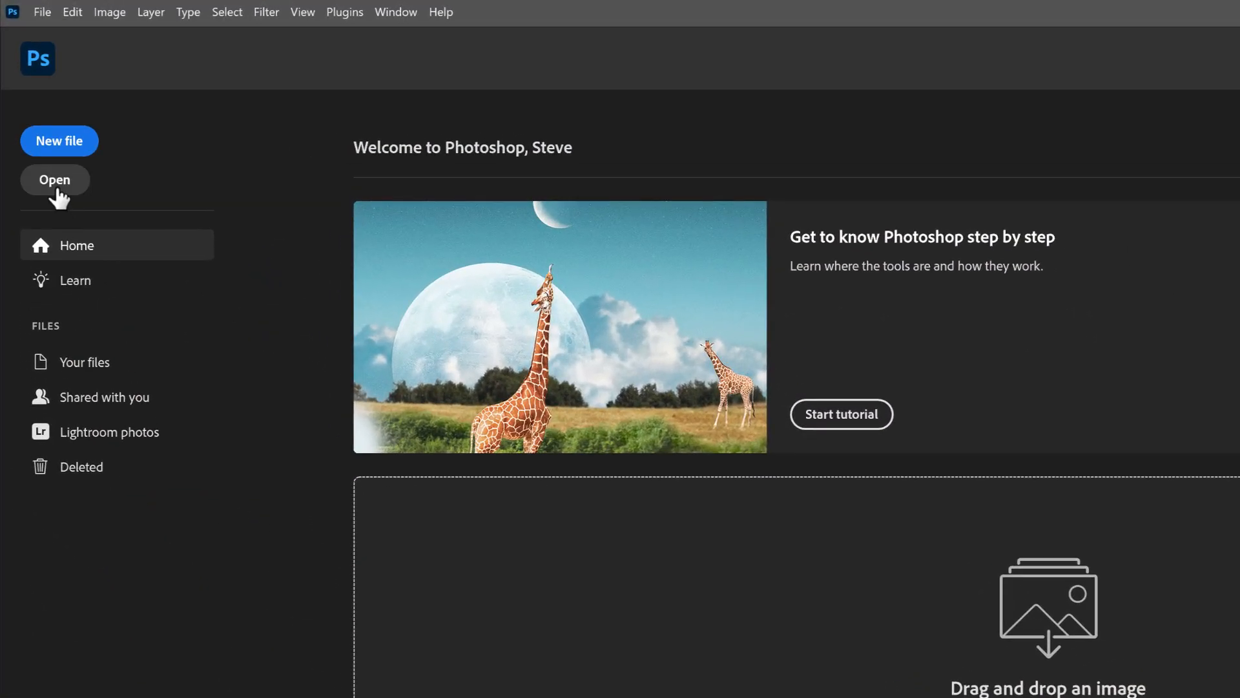
pyautogui.click(54, 180)
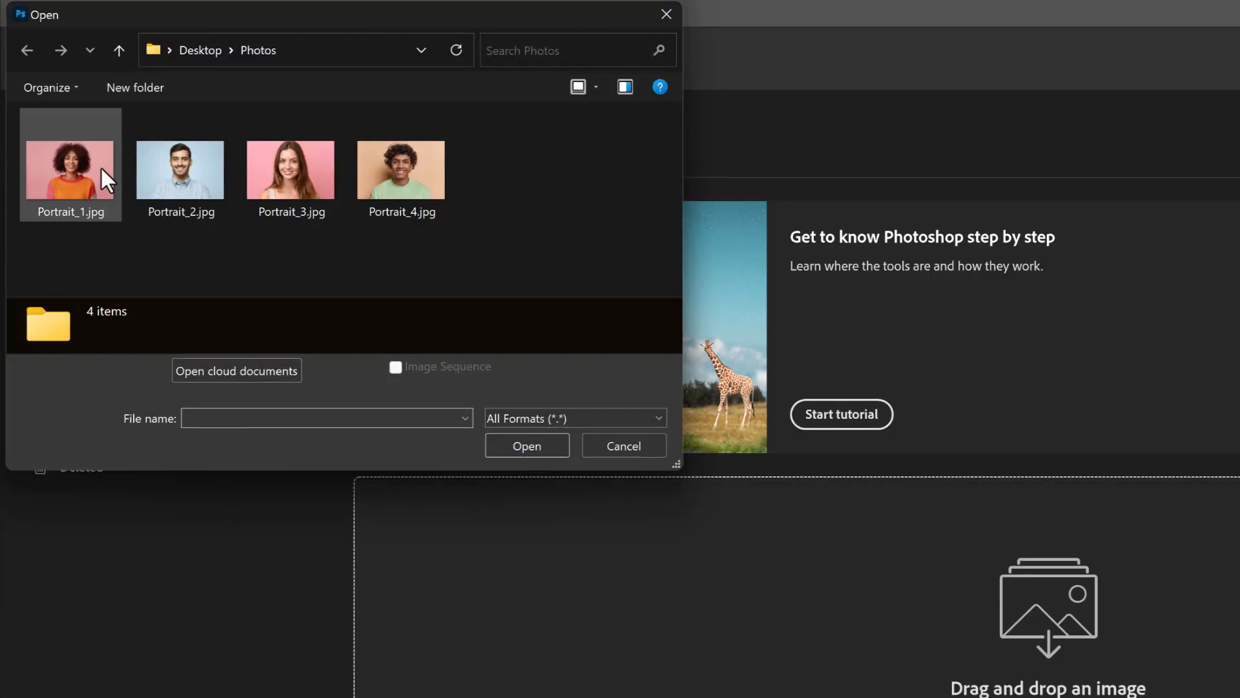
pyautogui.click(70, 166)
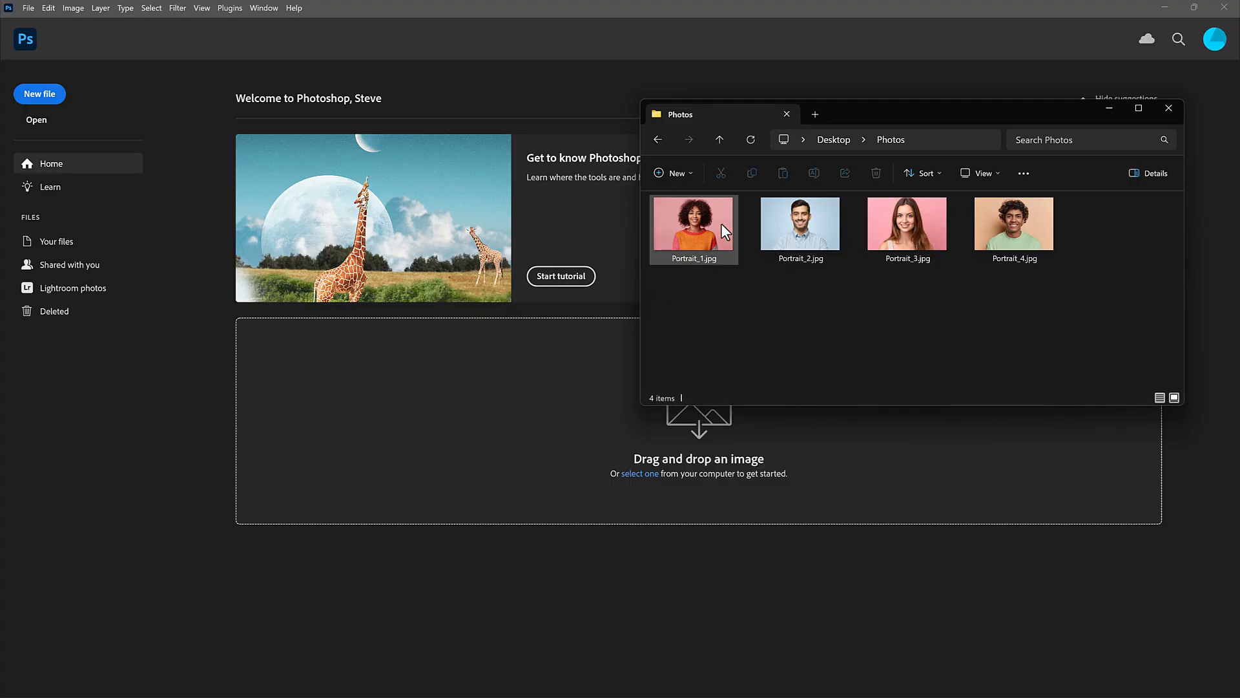
# Step: Drag Portrait_1.jpg from the Photos folder into Photoshop
pyautogui.click(693, 223)
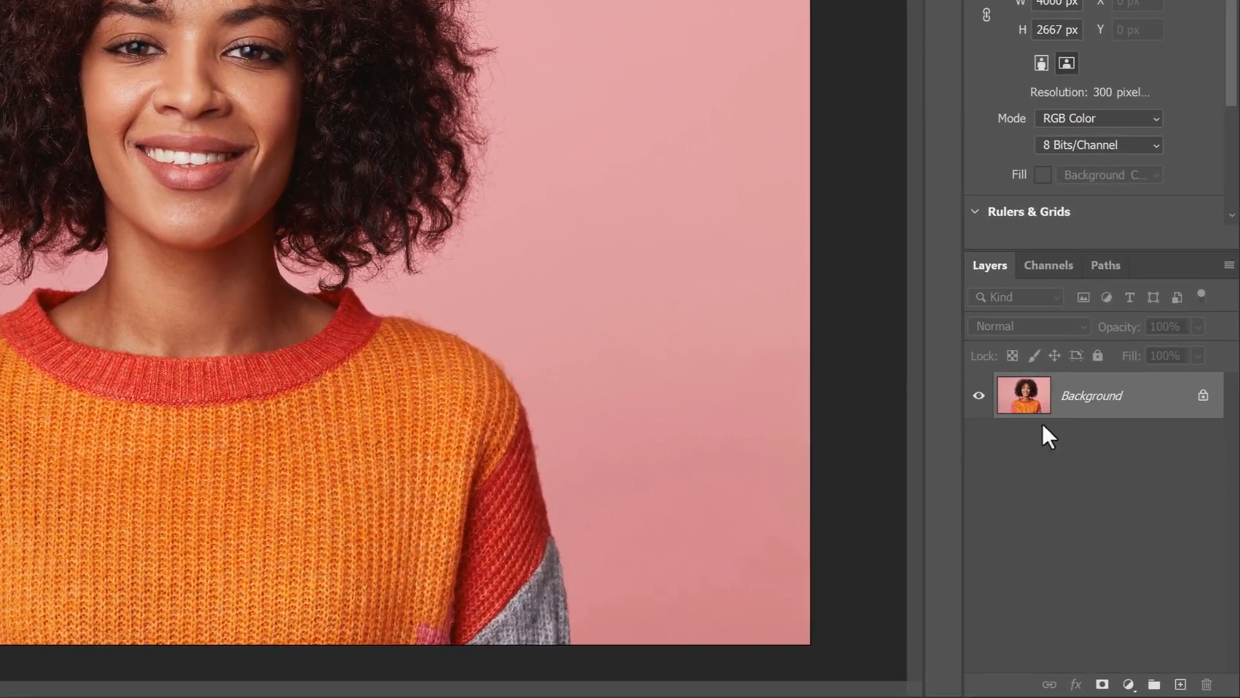
pyautogui.moveTo(1096, 415)
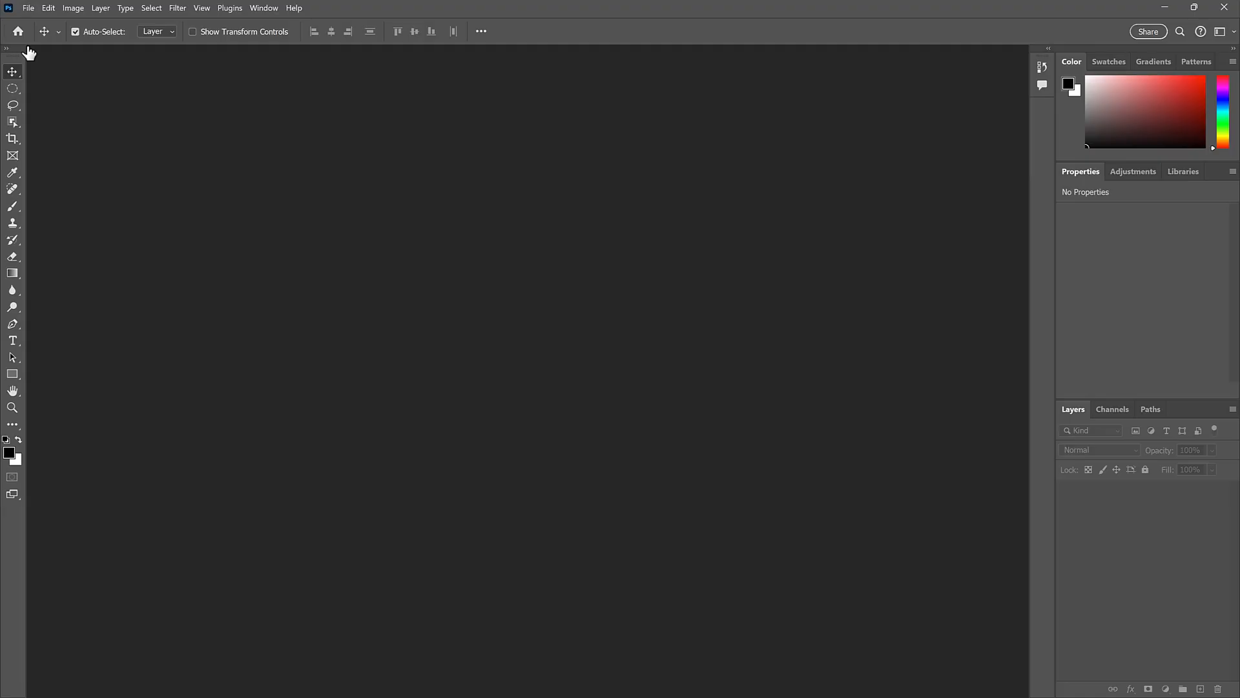
pyautogui.moveTo(334, 276)
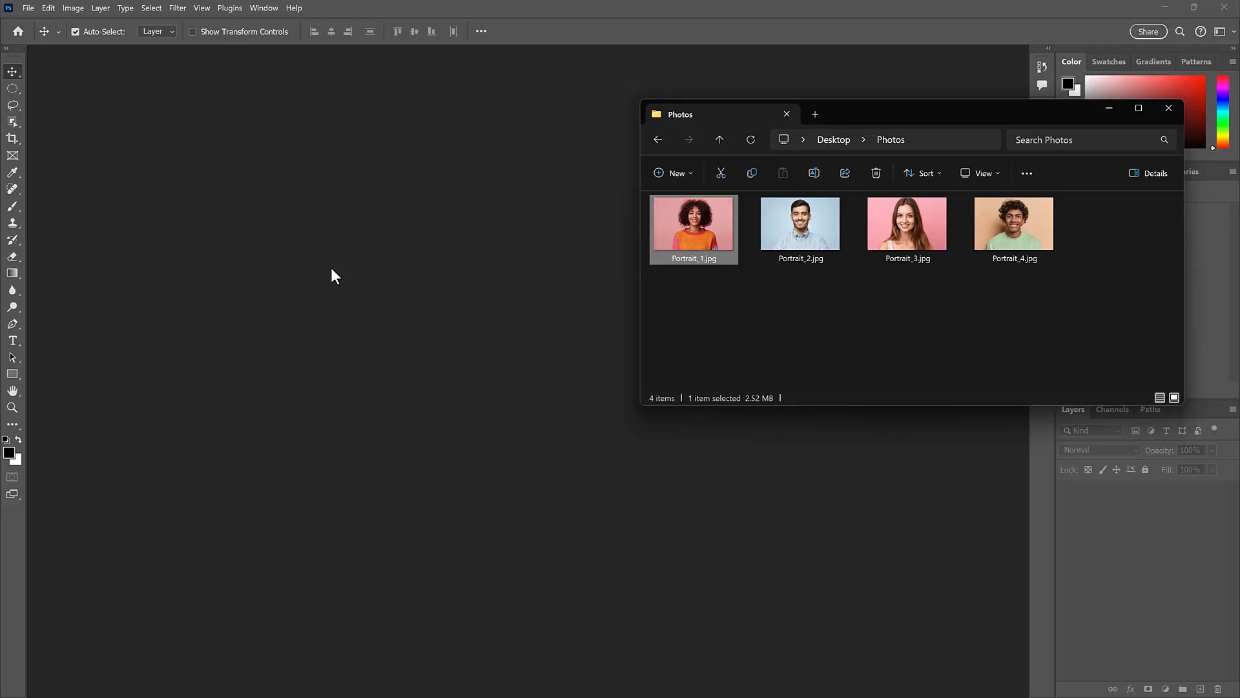
pyautogui.moveTo(540, 306)
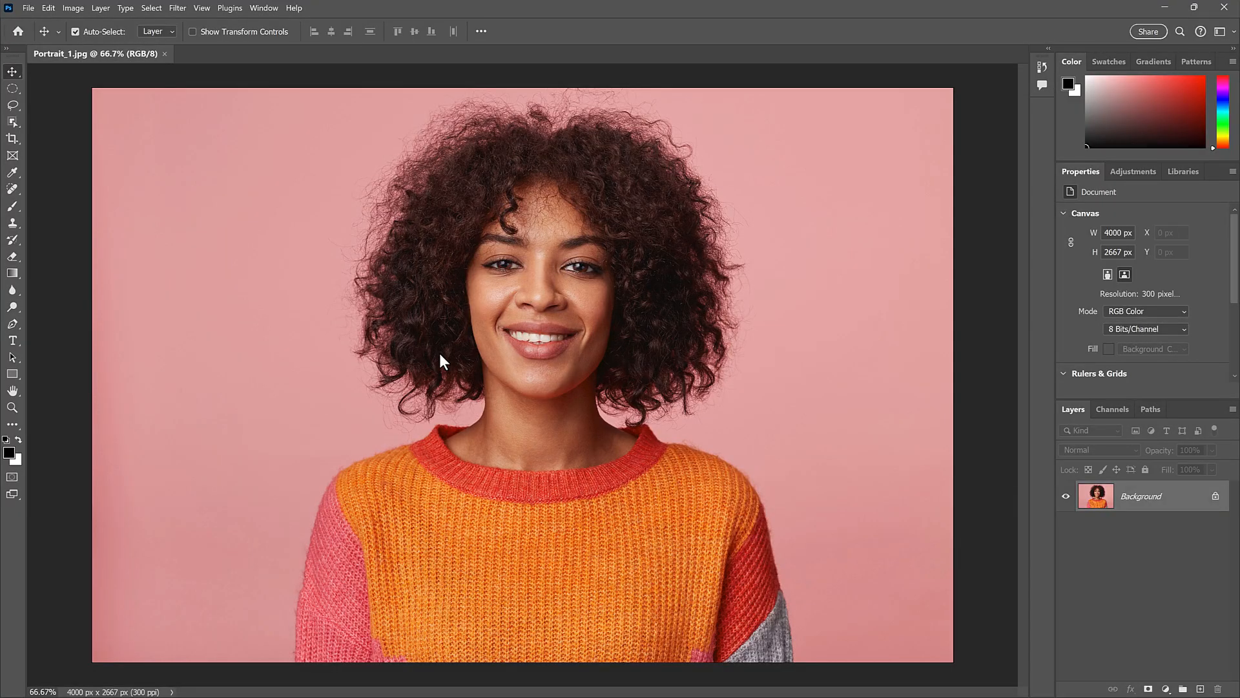
pyautogui.moveTo(269, 277)
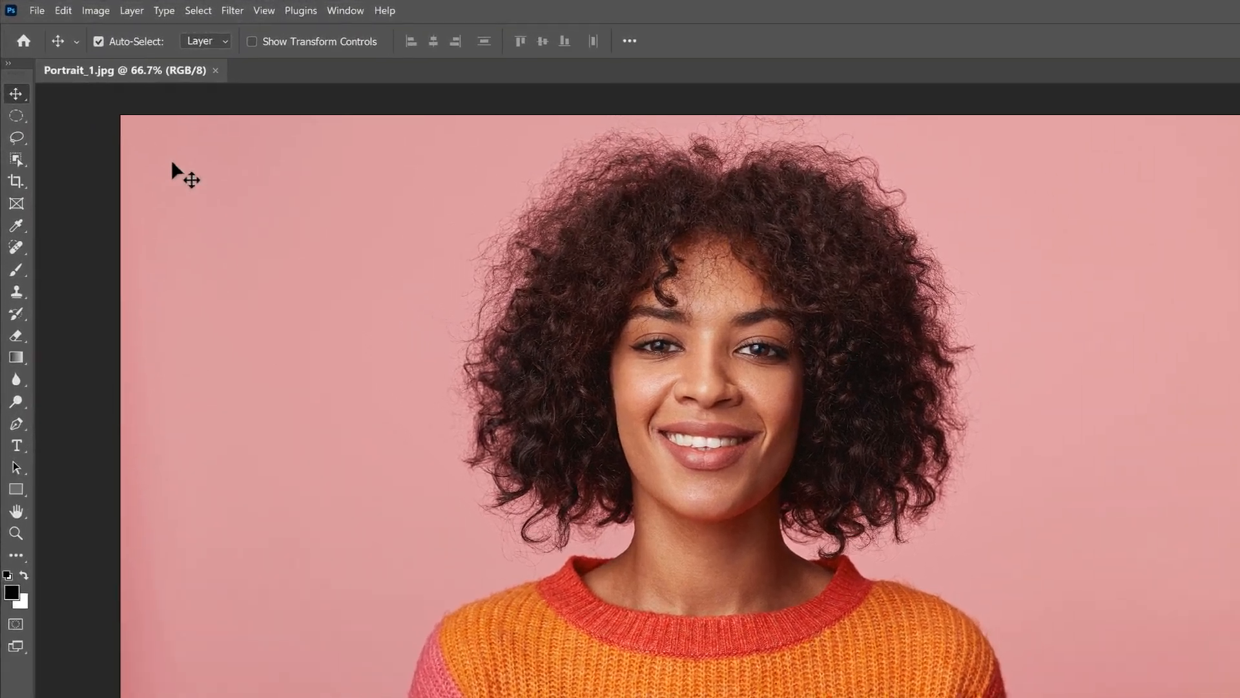
# Step: Place Portrait_2.jpg into Portrait_1 via File > Place Embedded
pyautogui.click(36, 10)
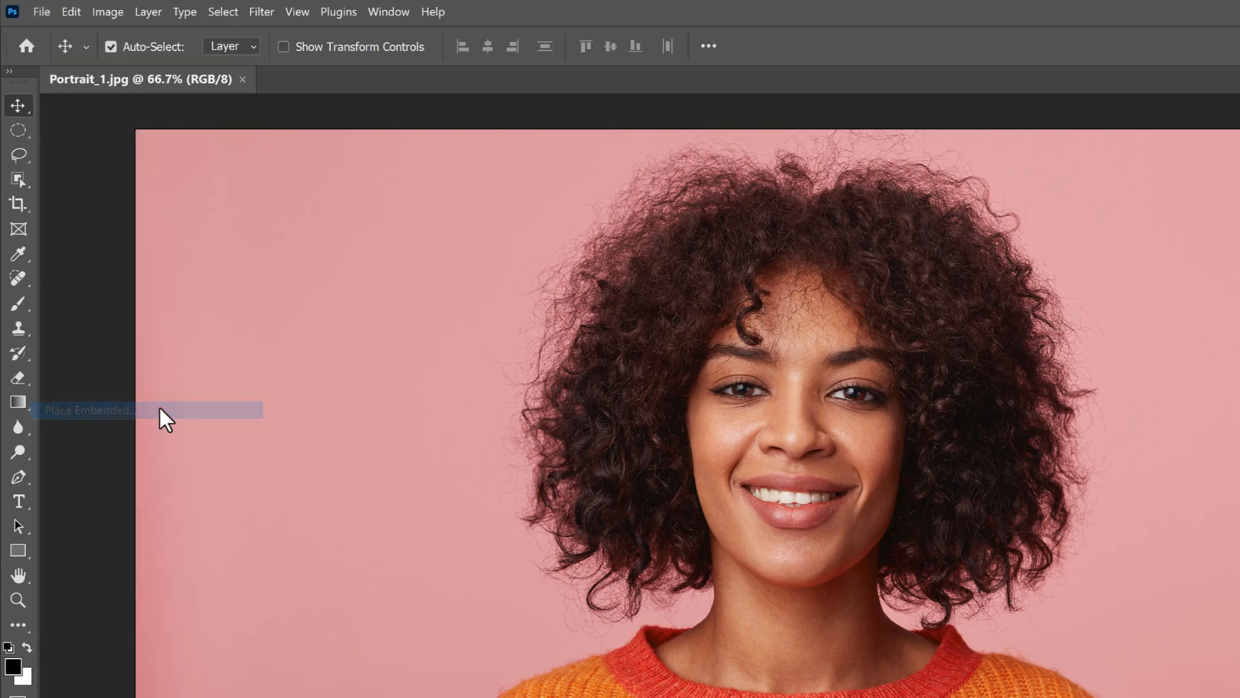
pyautogui.click(88, 410)
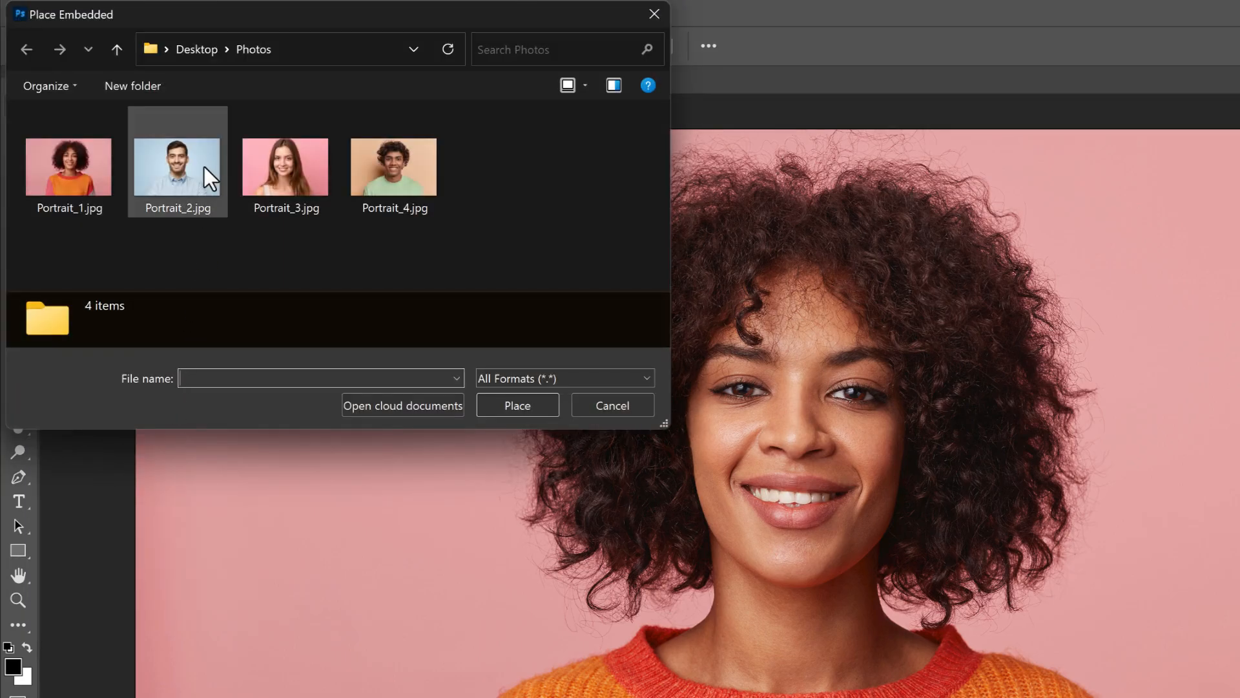
pyautogui.click(177, 166)
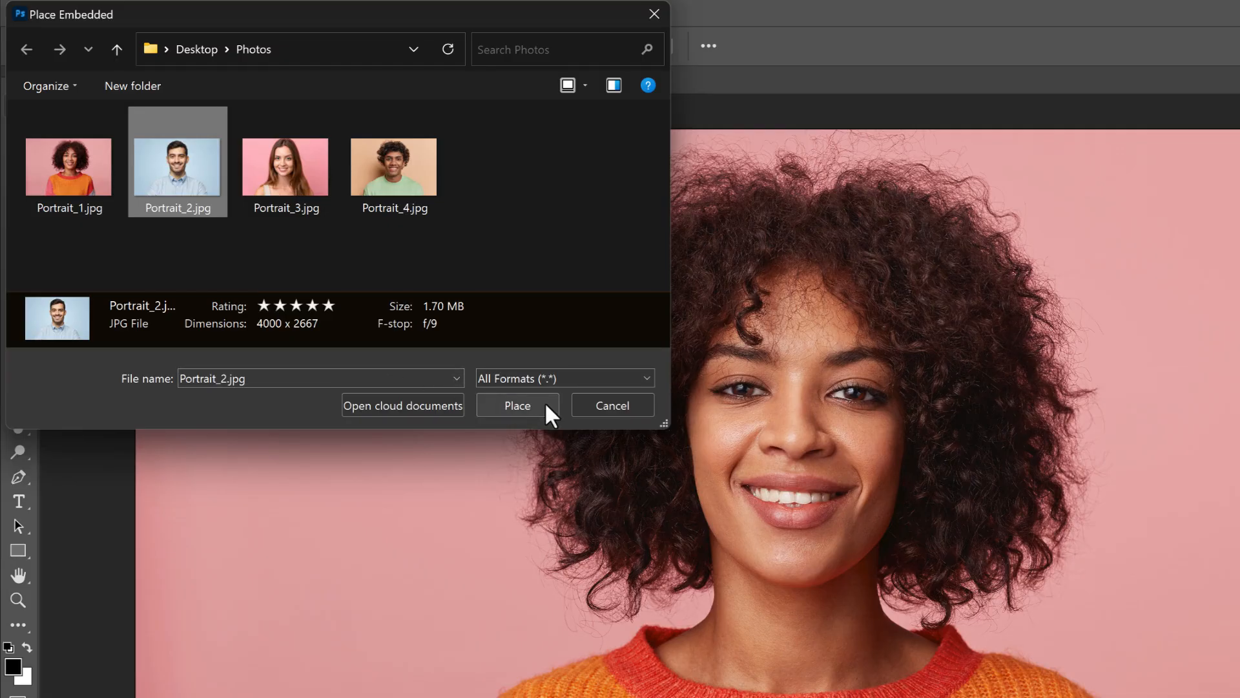
pyautogui.click(611, 405)
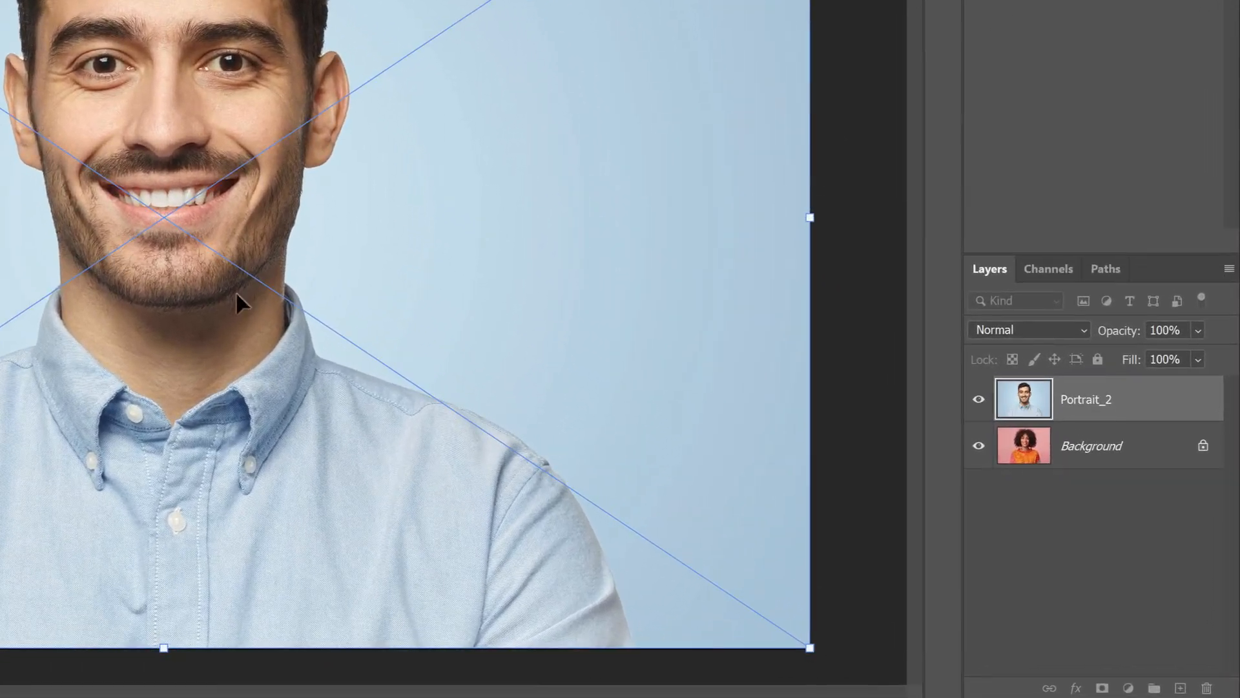
pyautogui.moveTo(1090, 423)
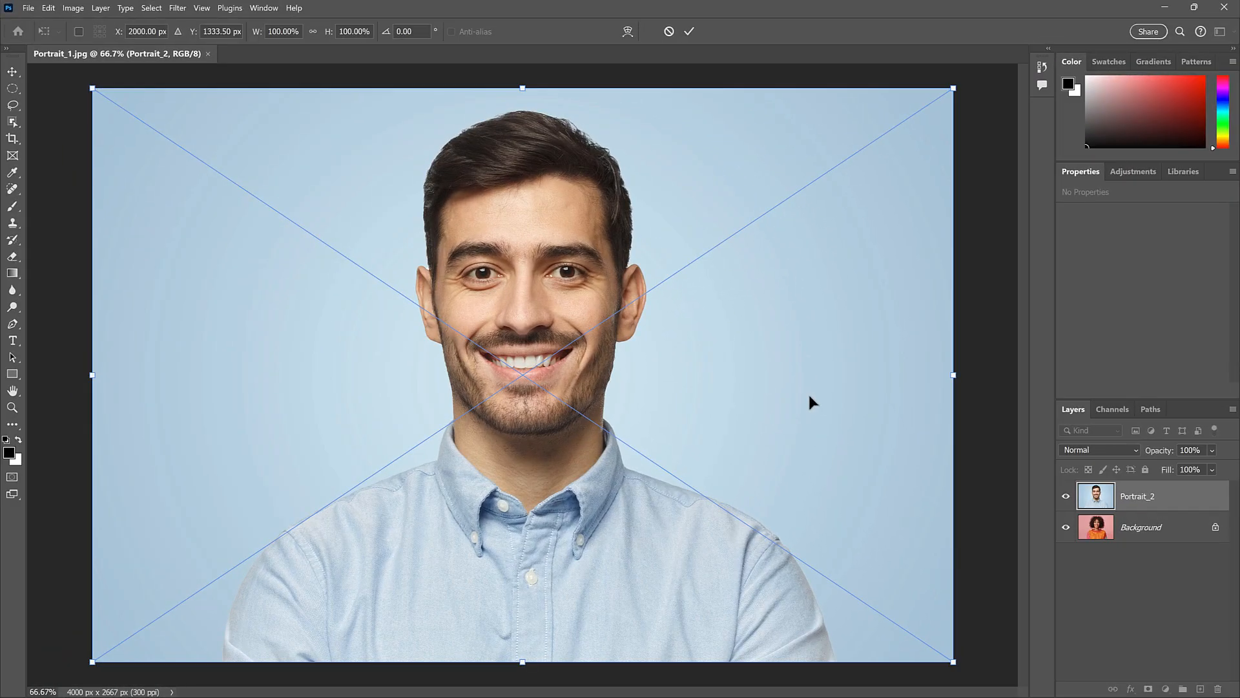
pyautogui.moveTo(686, 150)
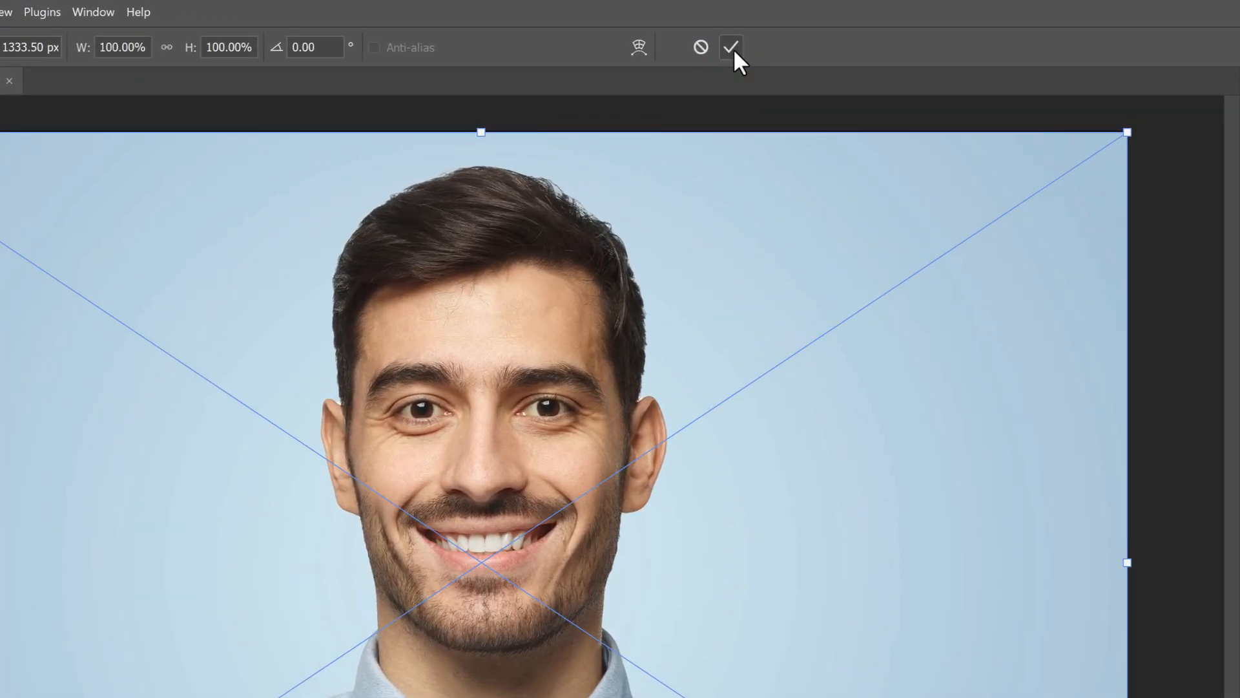
# Step: Commit the Portrait_2 placement with the options-bar checkmark
pyautogui.click(729, 46)
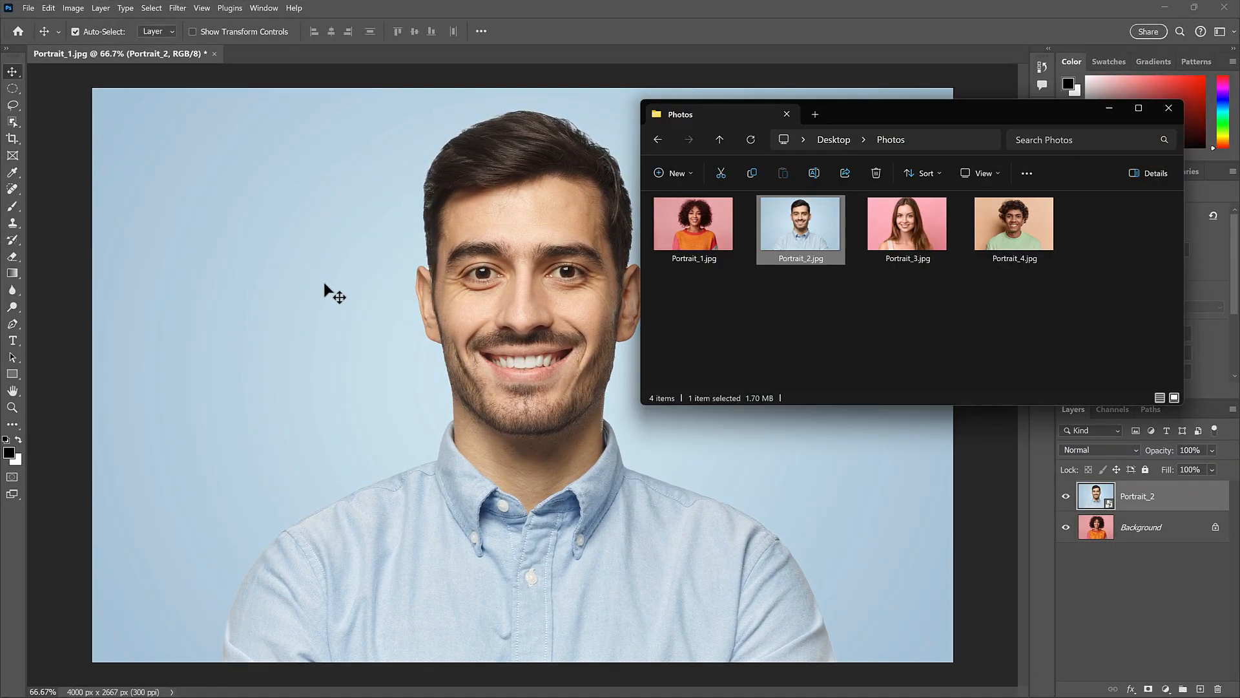
pyautogui.moveTo(680, 343)
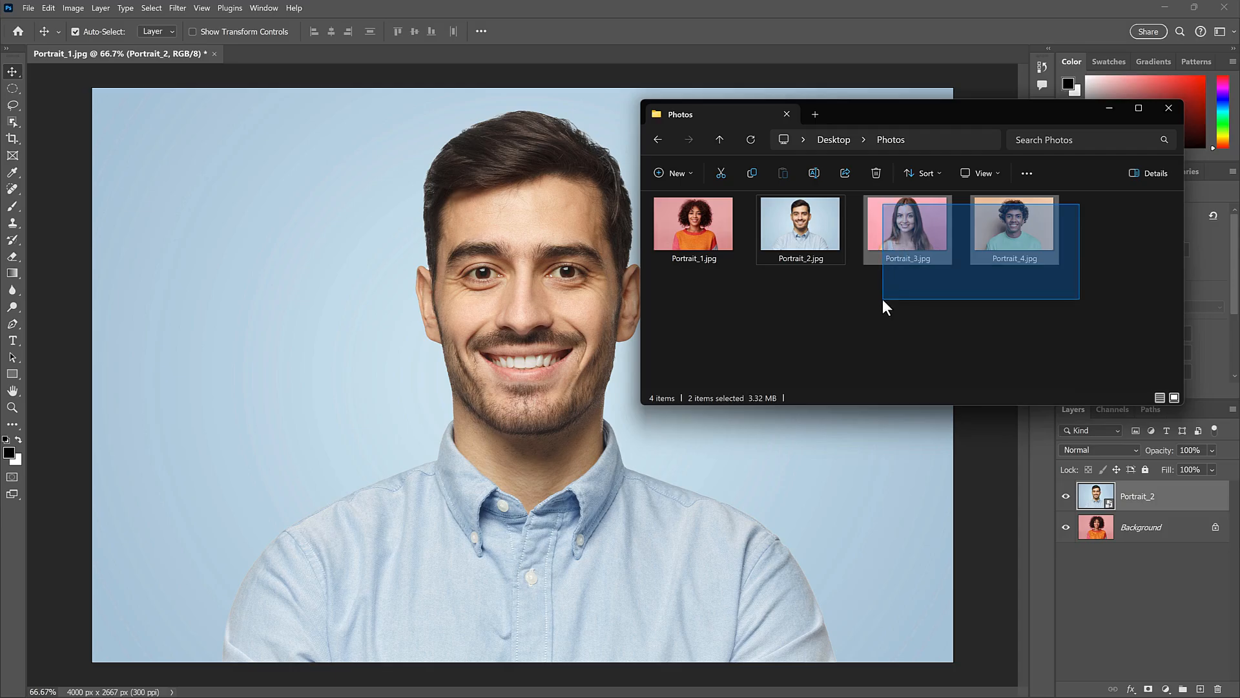
# Step: Drag Portrait_3 and Portrait_4 onto the canvas and commit their placements
pyautogui.moveTo(905, 229); pyautogui.dragTo(522, 396)
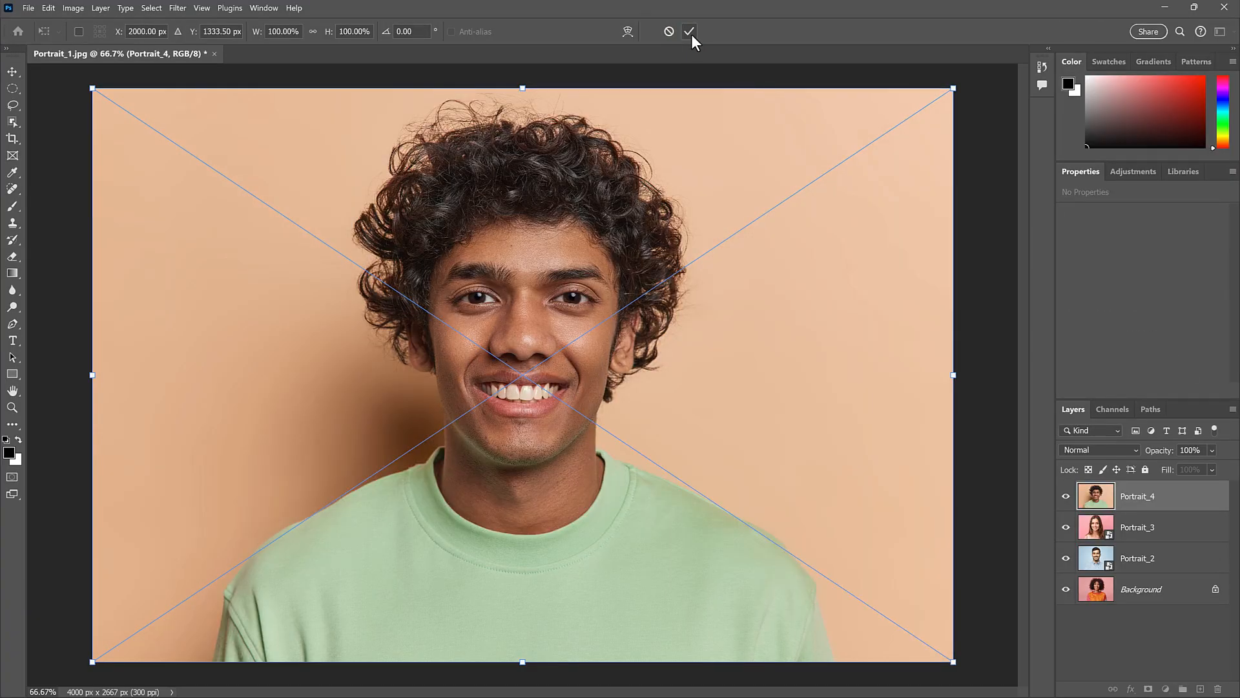
pyautogui.click(688, 31)
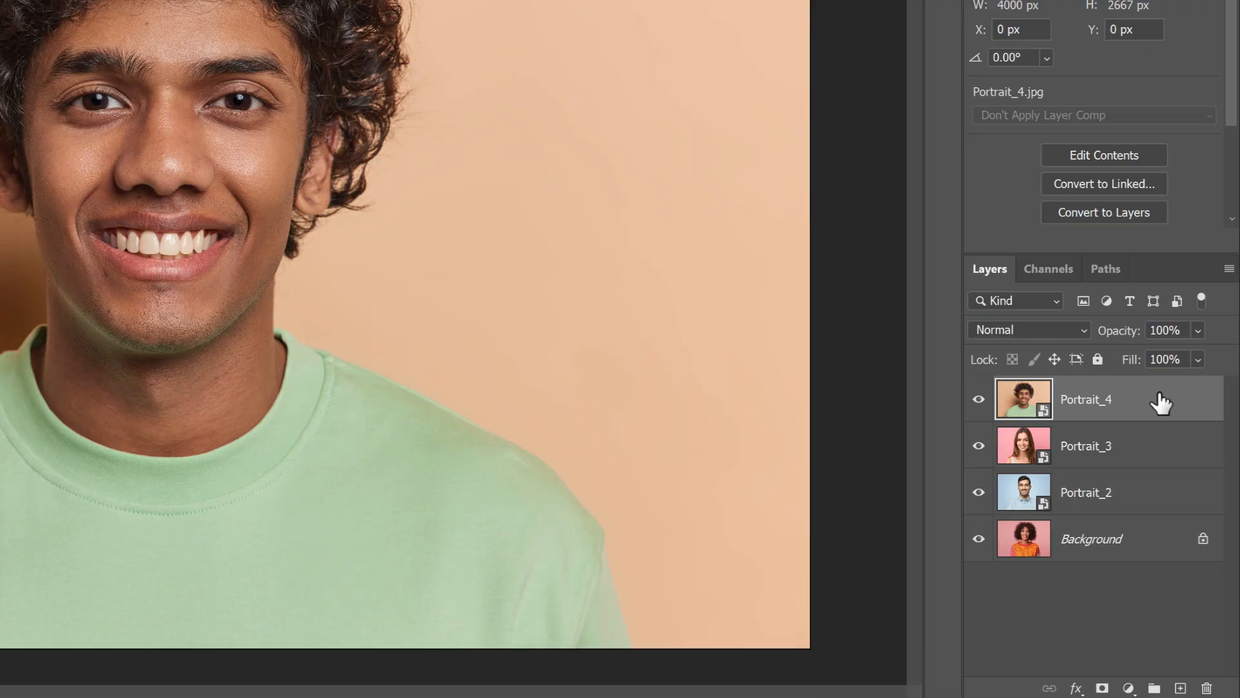
pyautogui.moveTo(1157, 544)
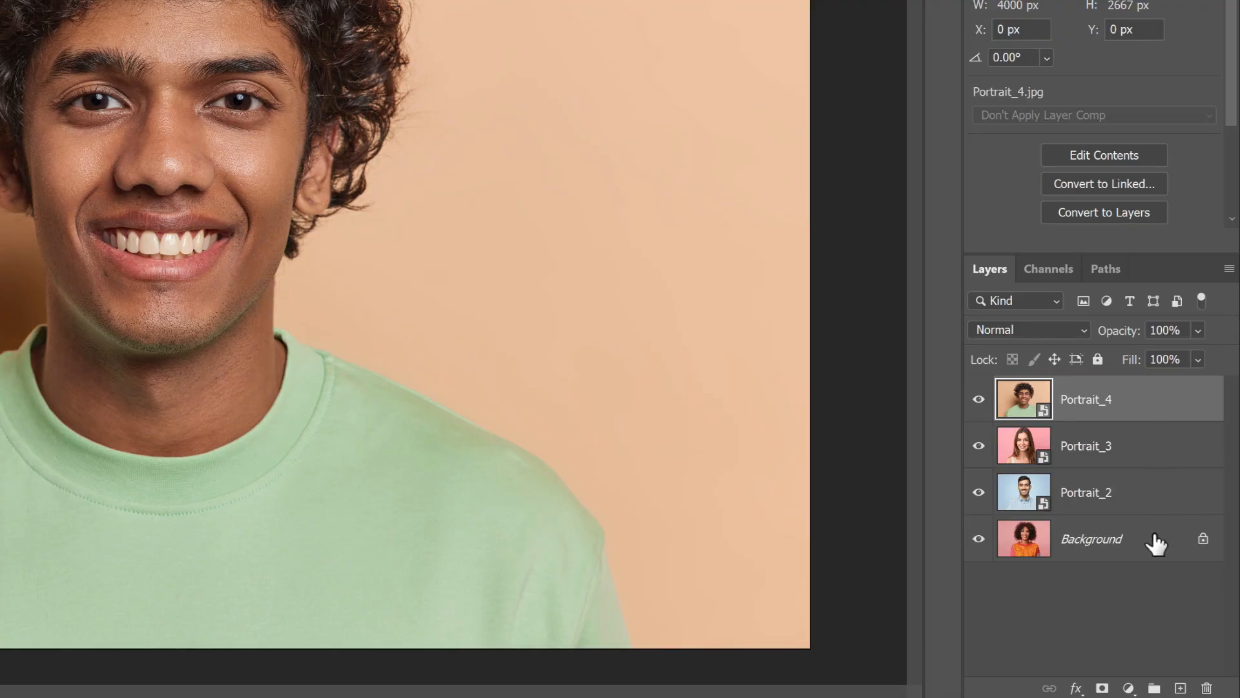